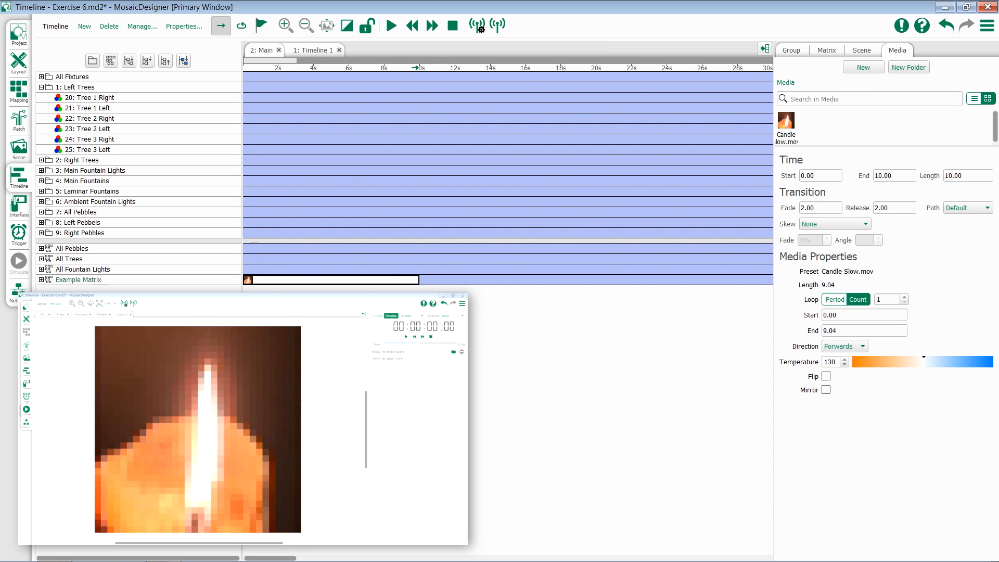
Switch to the Mapping workspace showing the Example Matrix pixel map
{"action": "left_click", "coordinate": [19, 91]}
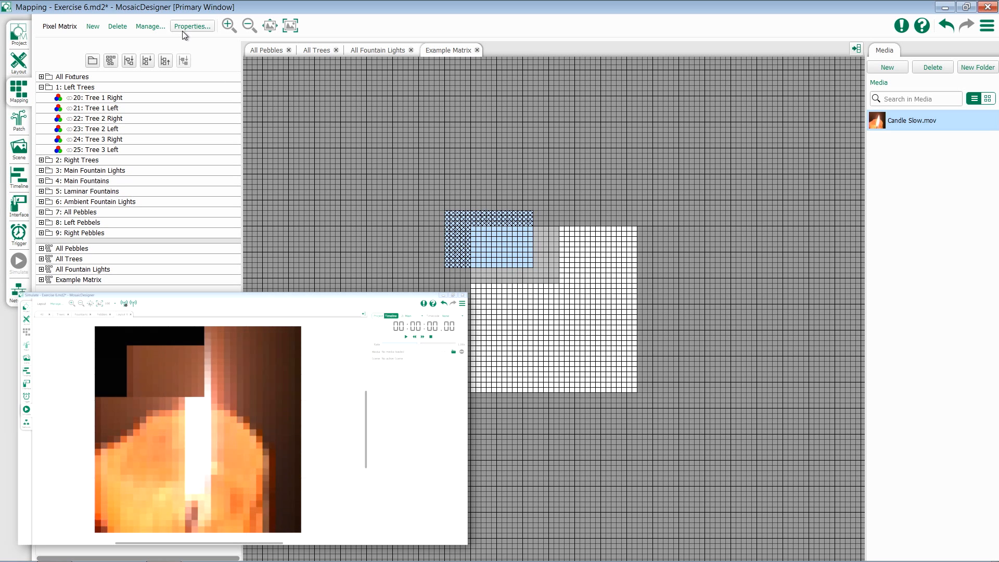
Raise the Example Matrix width above 32 in its Properties, keeping height 32
{"action": "left_click", "coordinate": [192, 26]}
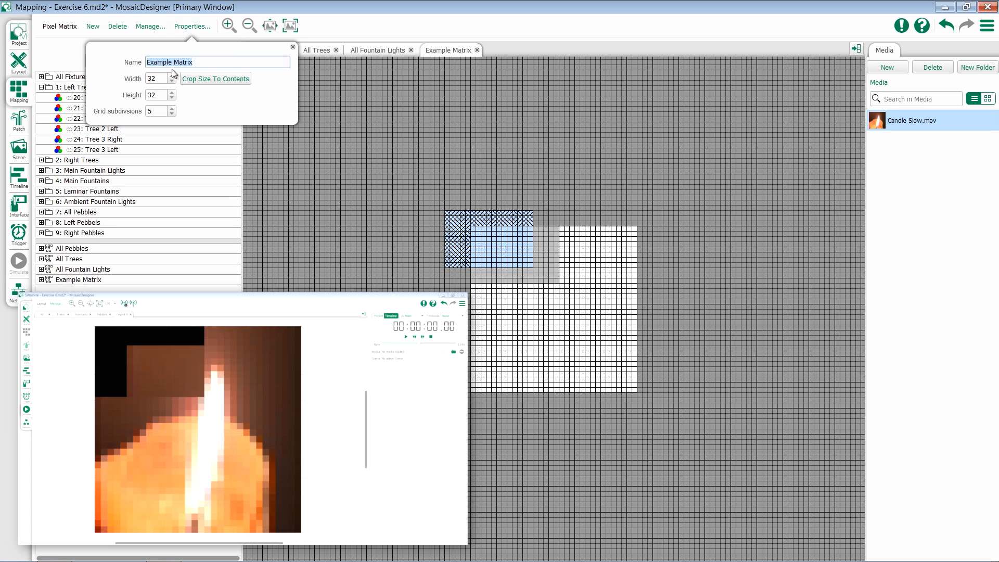
{"action": "left_click", "coordinate": [171, 76]}
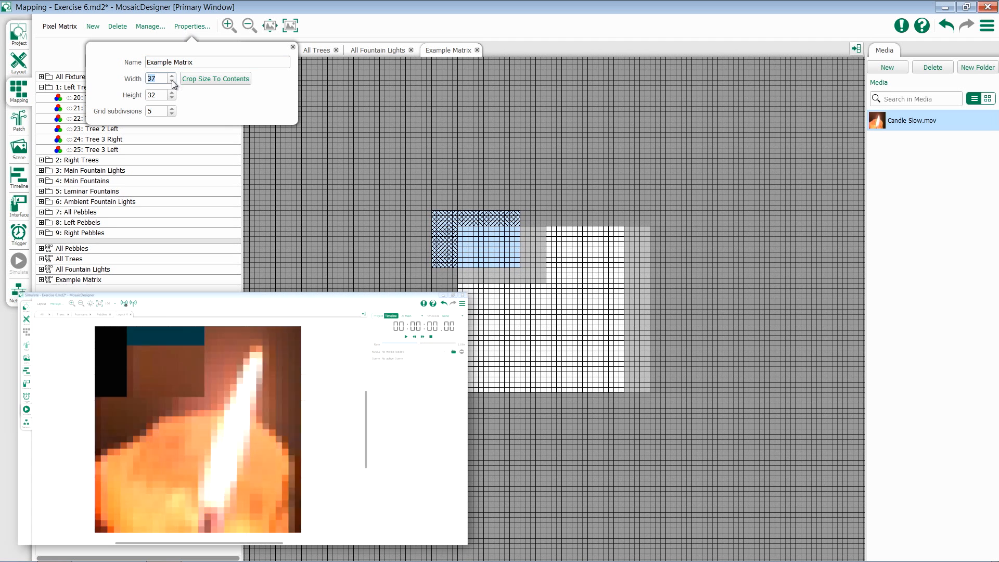
{"action": "left_click", "coordinate": [170, 92]}
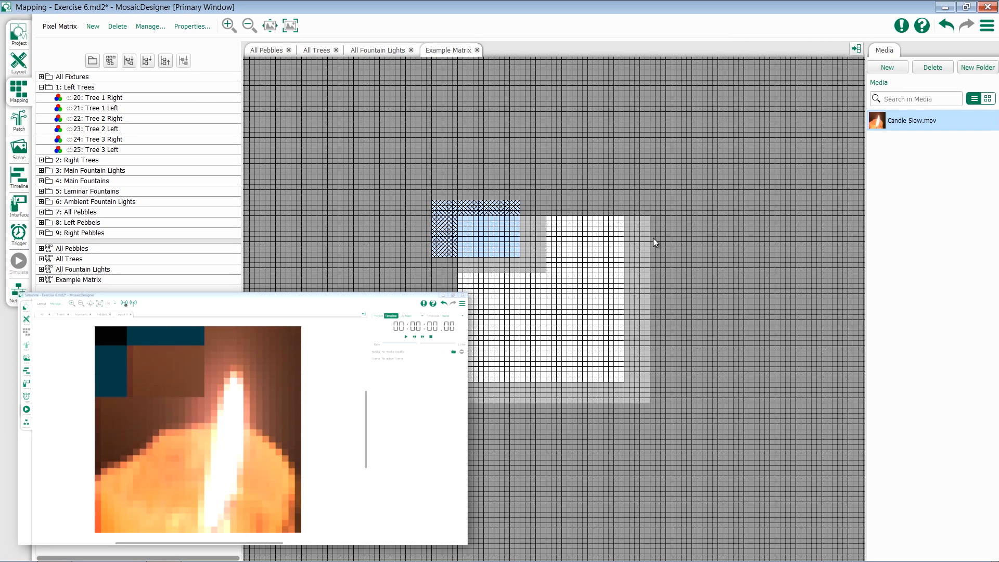
{"action": "mouse_move", "coordinate": [684, 231]}
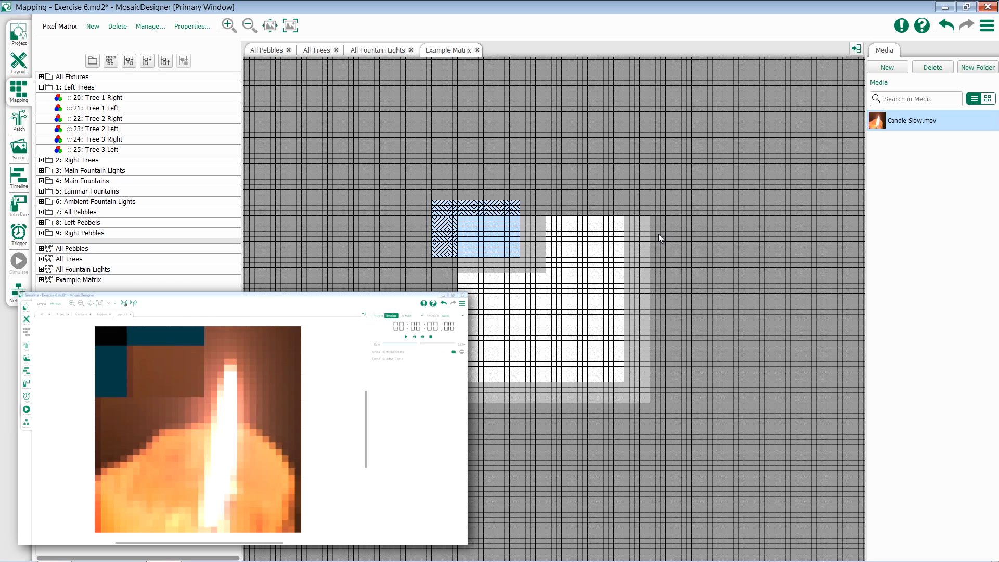
{"action": "mouse_move", "coordinate": [636, 241]}
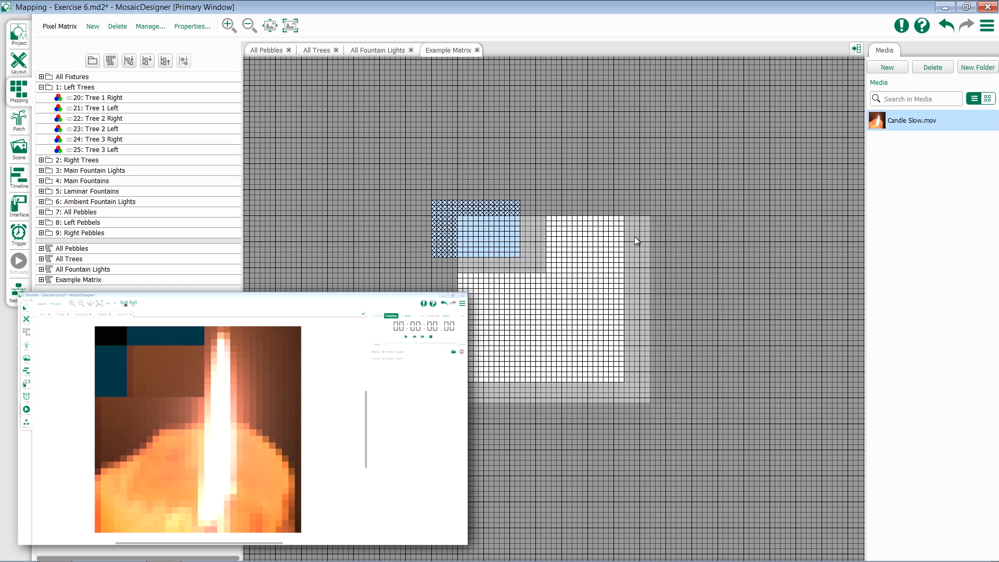
{"action": "mouse_move", "coordinate": [617, 222]}
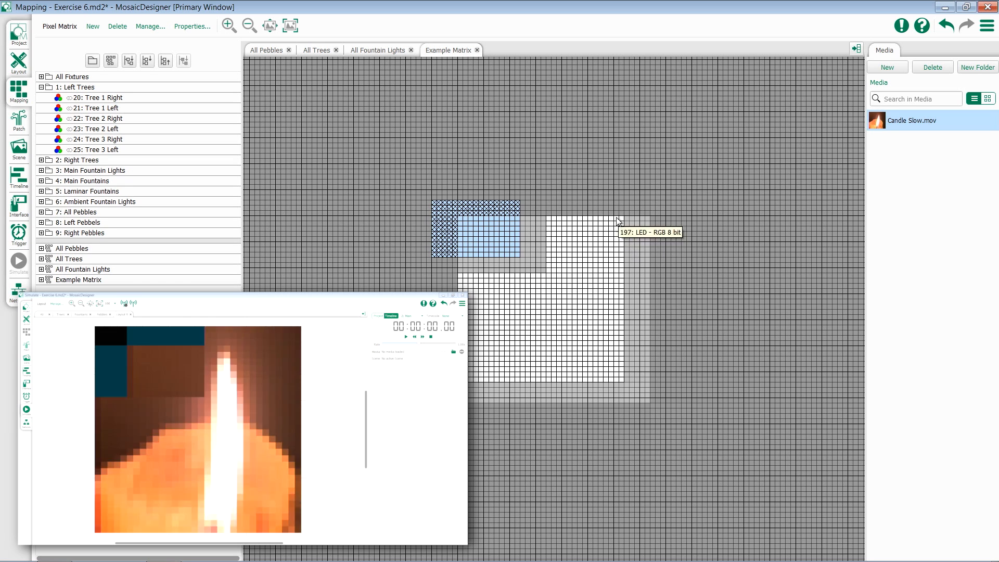
{"action": "mouse_move", "coordinate": [608, 209]}
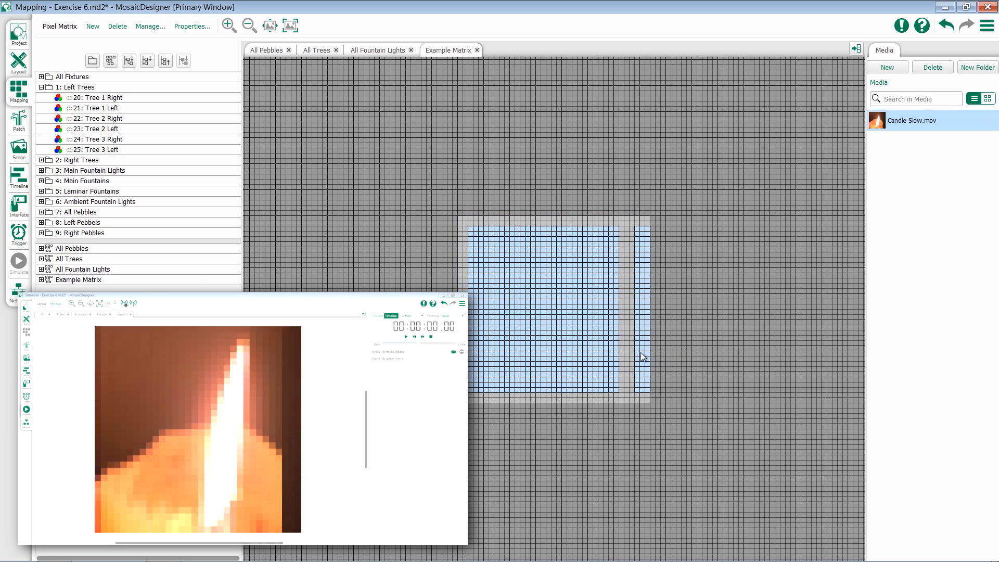
{"action": "mouse_move", "coordinate": [639, 295]}
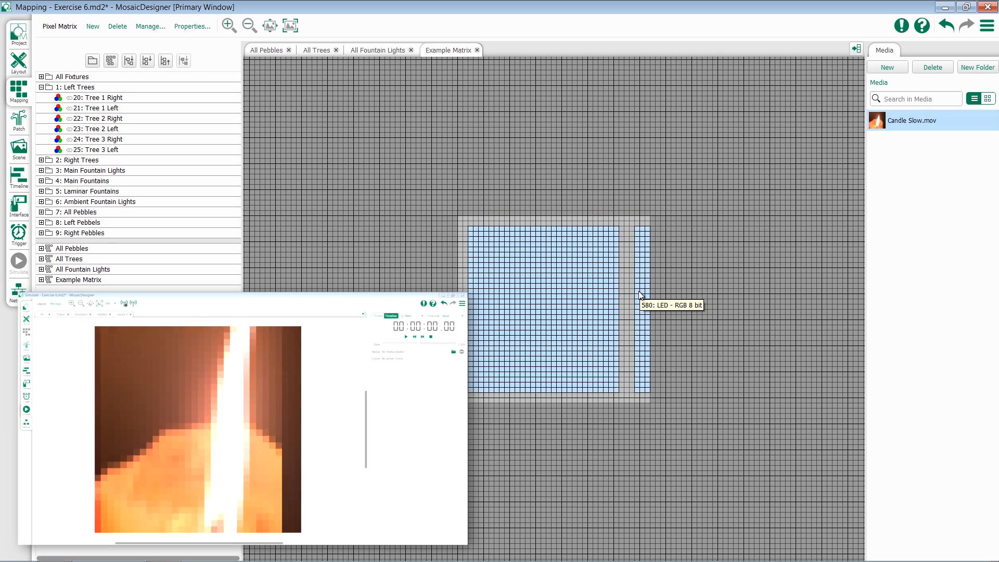